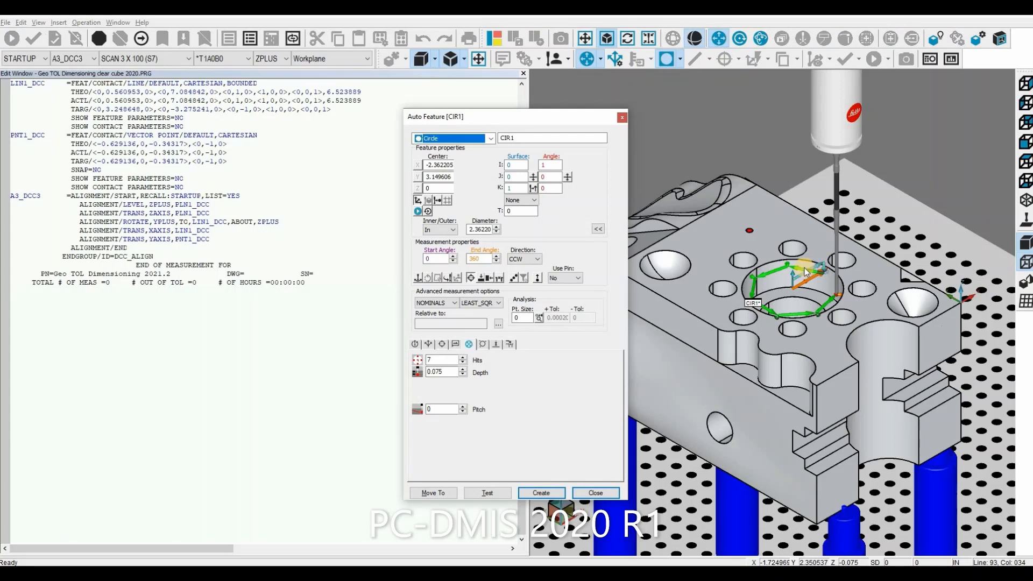
Create the centre bore circle CIR1 and close the Auto Feature dialog
click(541, 493)
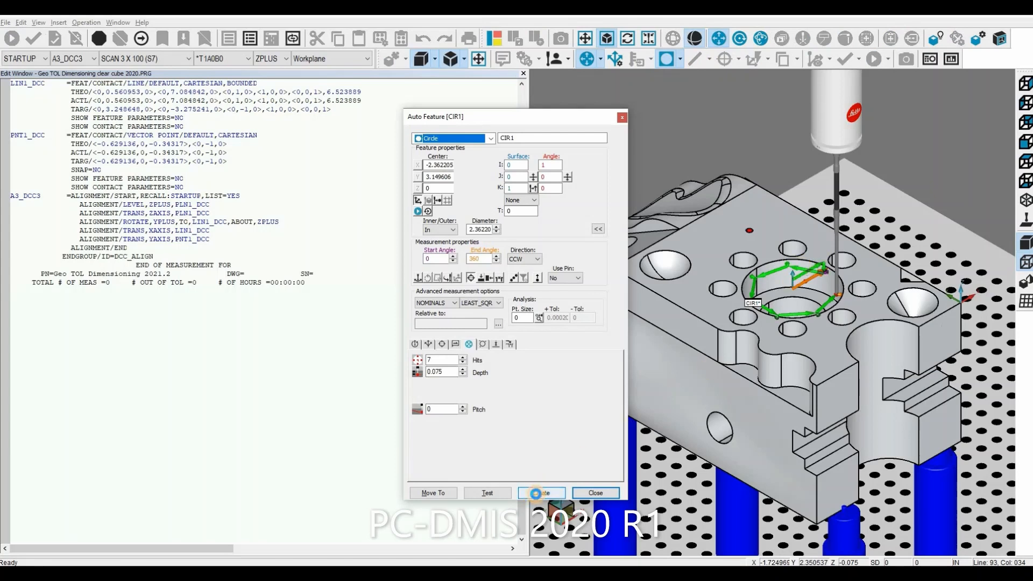
click(541, 493)
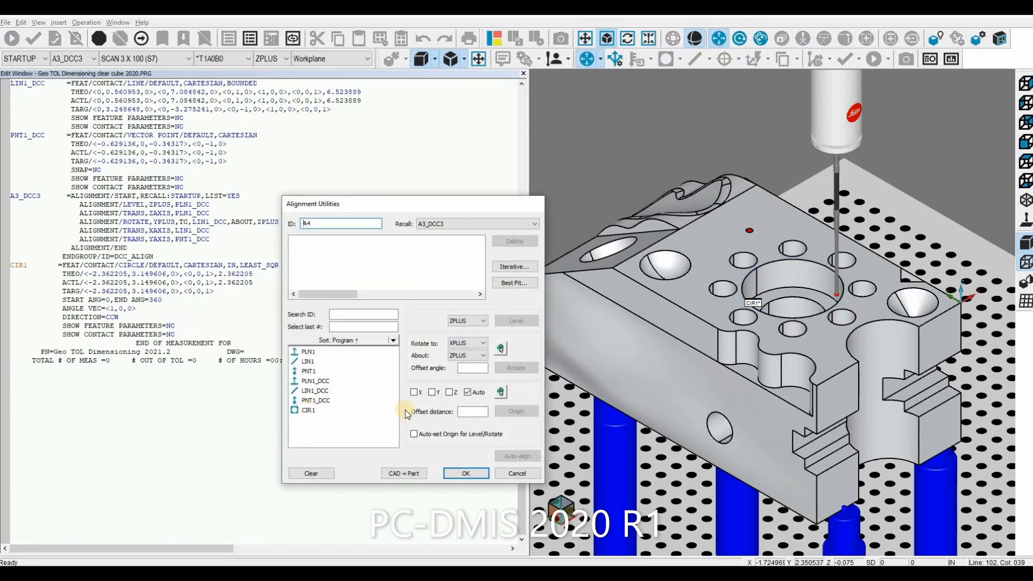
Make alignment A4 with the X and Y origin at CIR1's centre
click(309, 410)
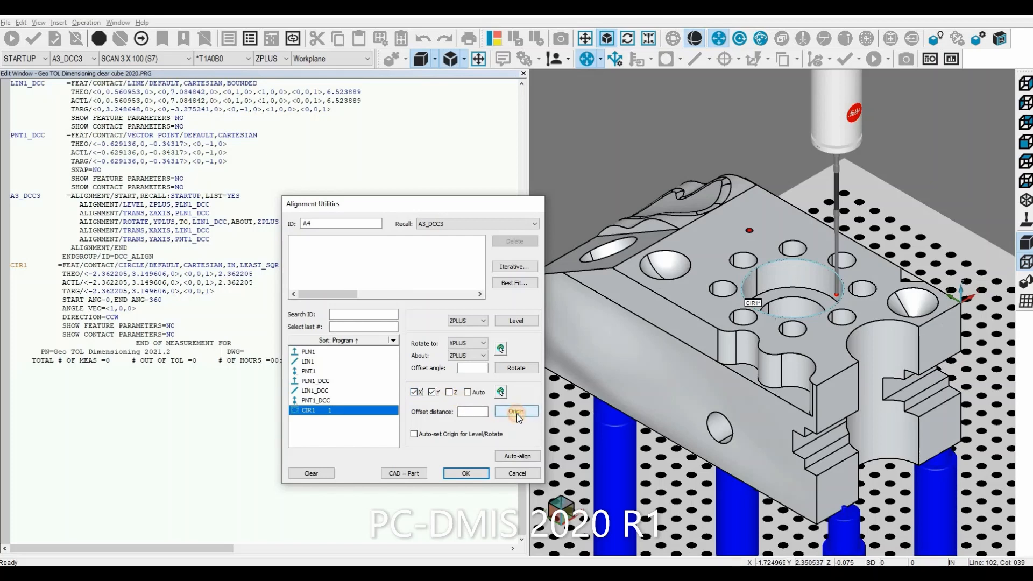
click(516, 411)
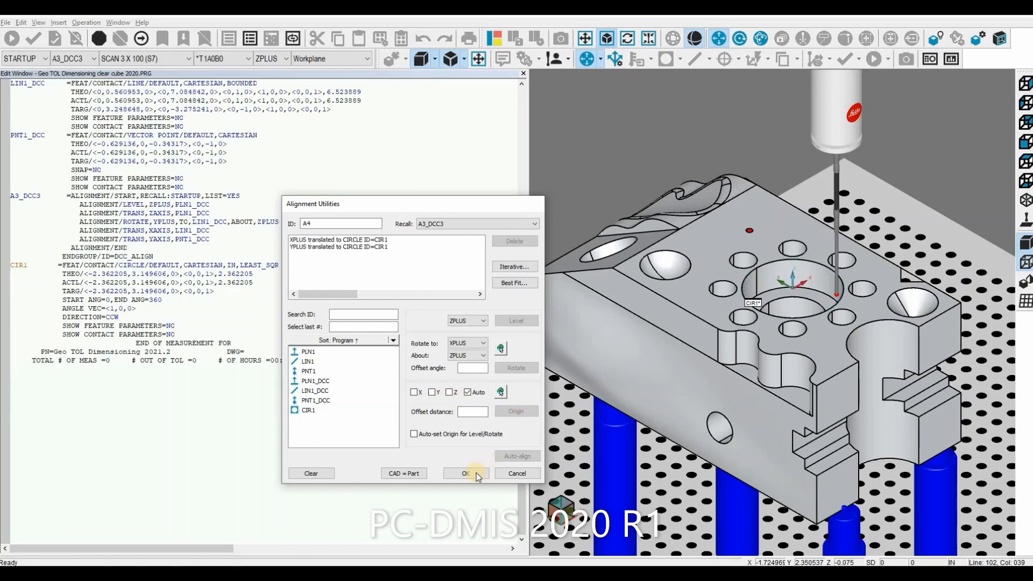
click(466, 473)
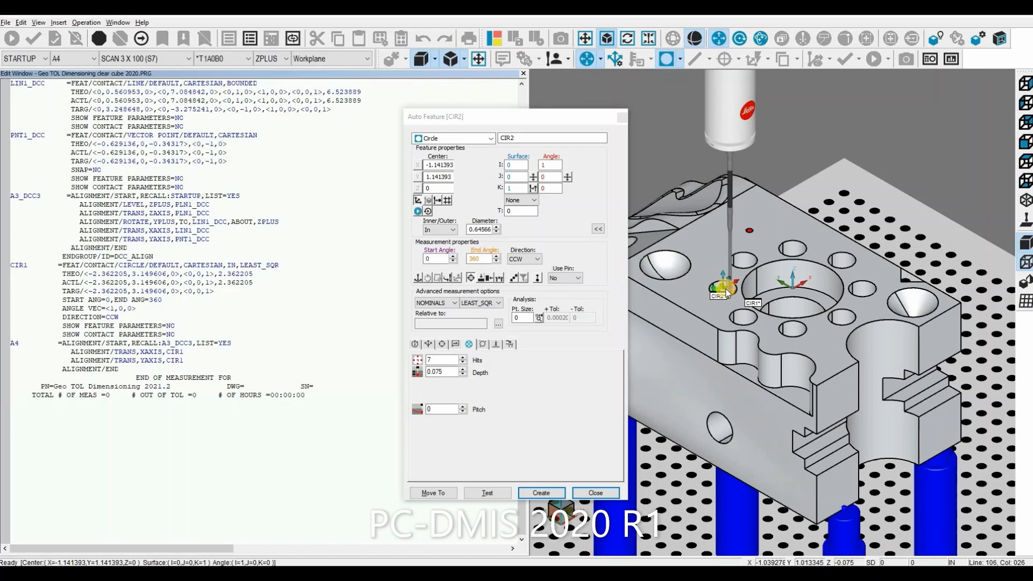
Pick the small hole beside the bore and create it as CIR2 (diameter 0.6457)
click(540, 493)
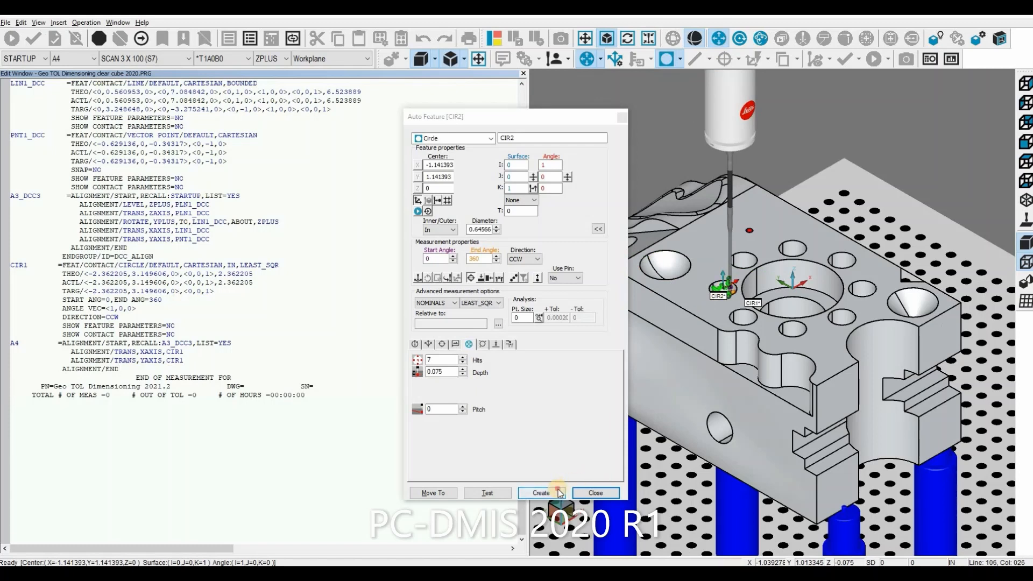
click(540, 493)
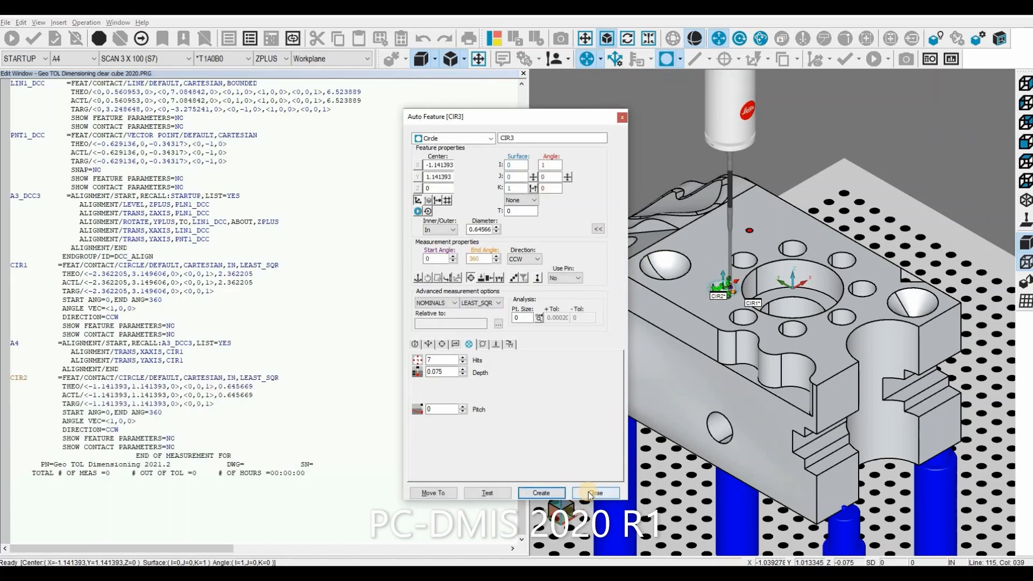
click(593, 493)
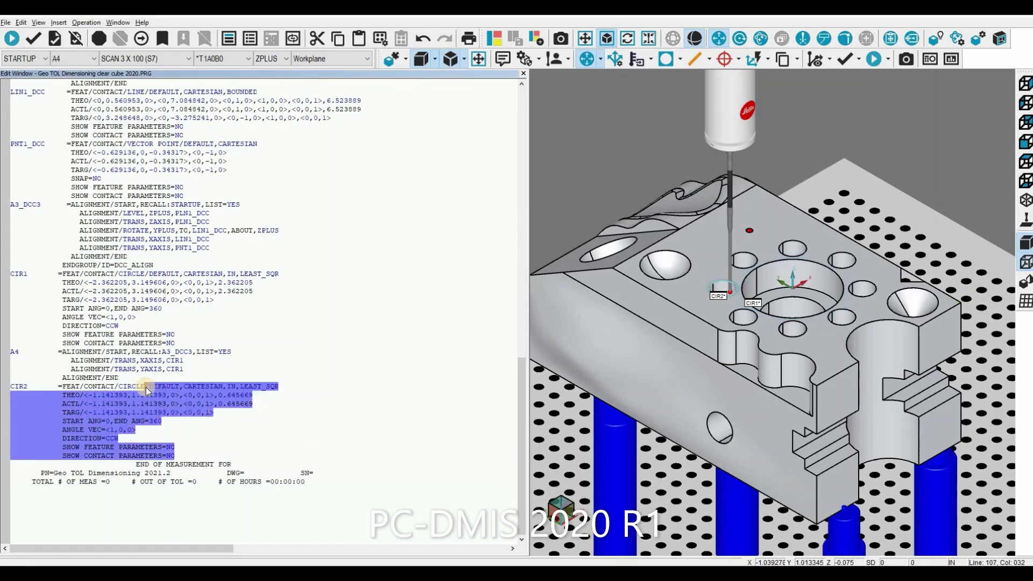
Copy the CIR2 command block from the Edit window
right_click(149, 388)
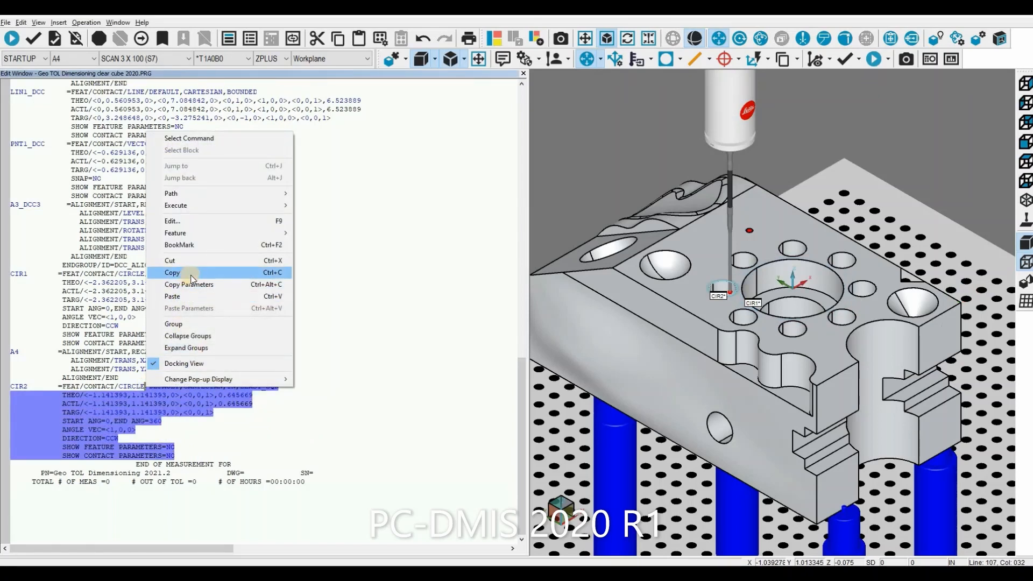
click(172, 272)
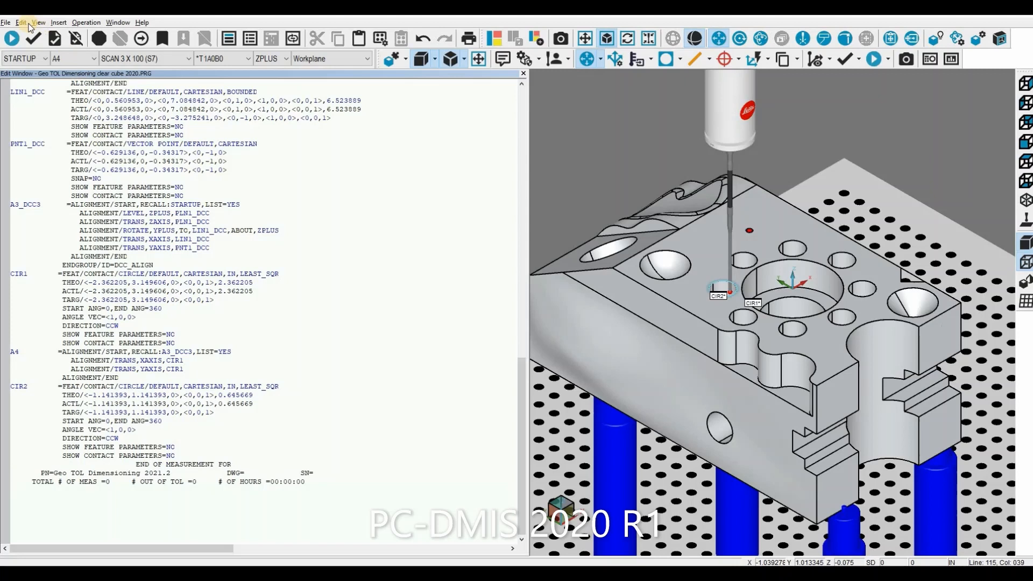
Set up a pattern with a 45-degree angle repeated 7 times
click(21, 22)
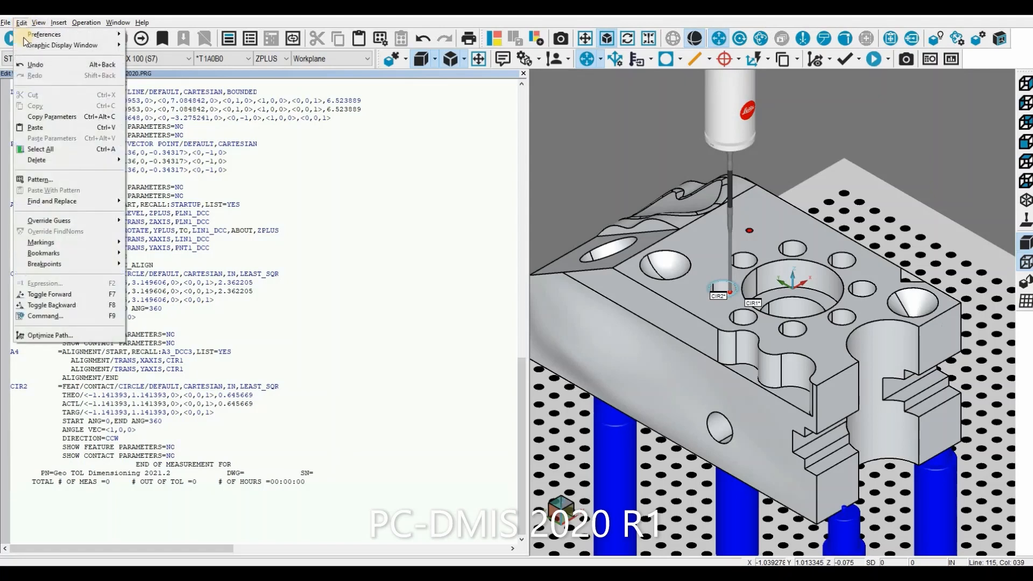
mouse_move(39, 179)
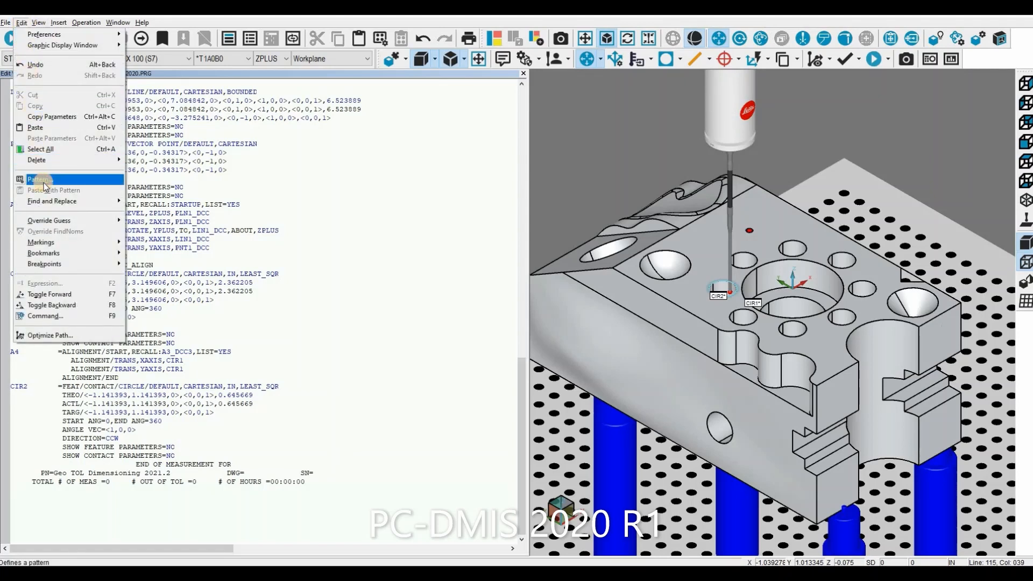
click(38, 180)
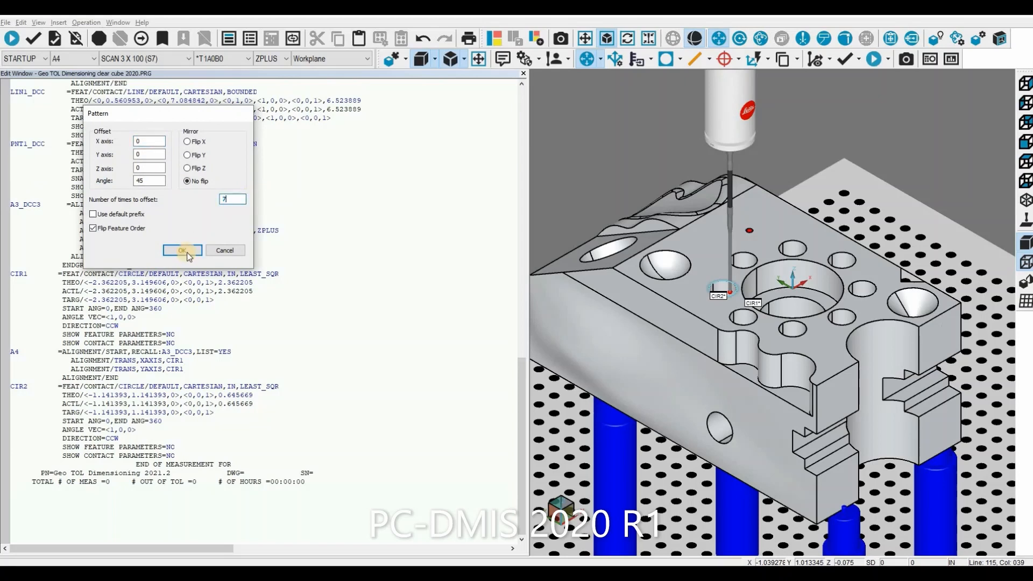
click(183, 250)
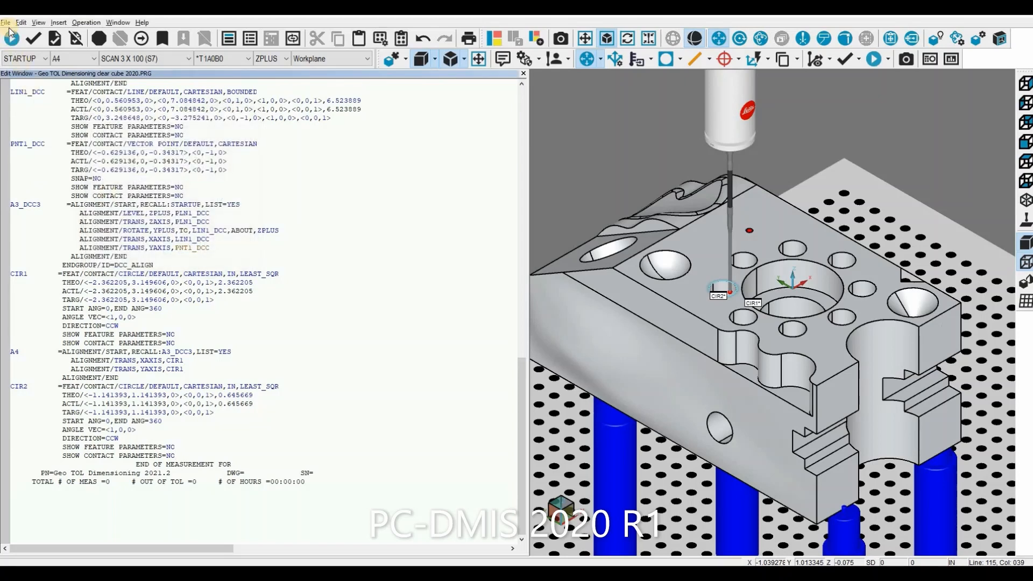
Paste CIR2 with the pattern, producing rotated circles CIR3 through CIR9
click(21, 21)
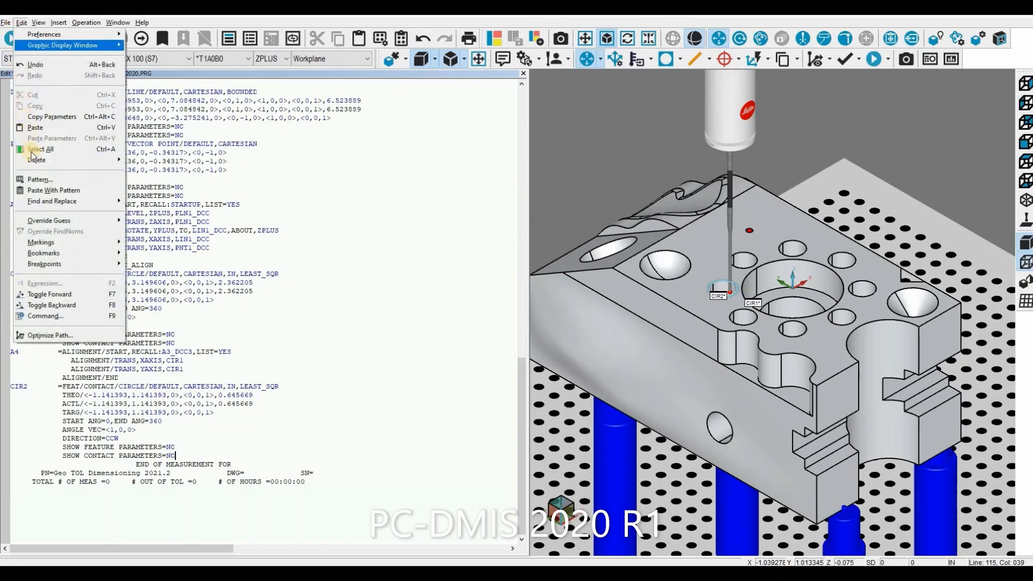
mouse_move(53, 190)
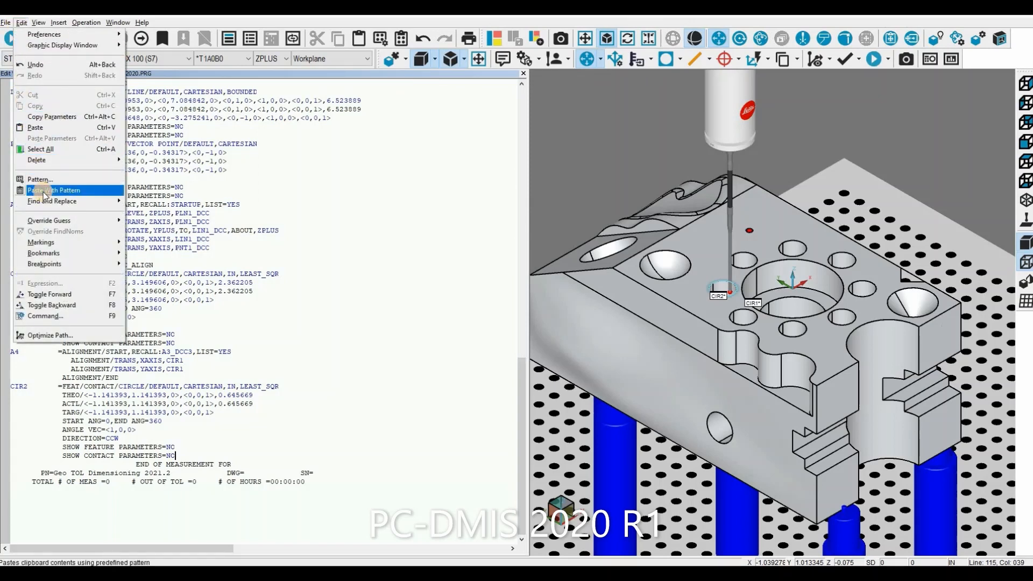
click(53, 190)
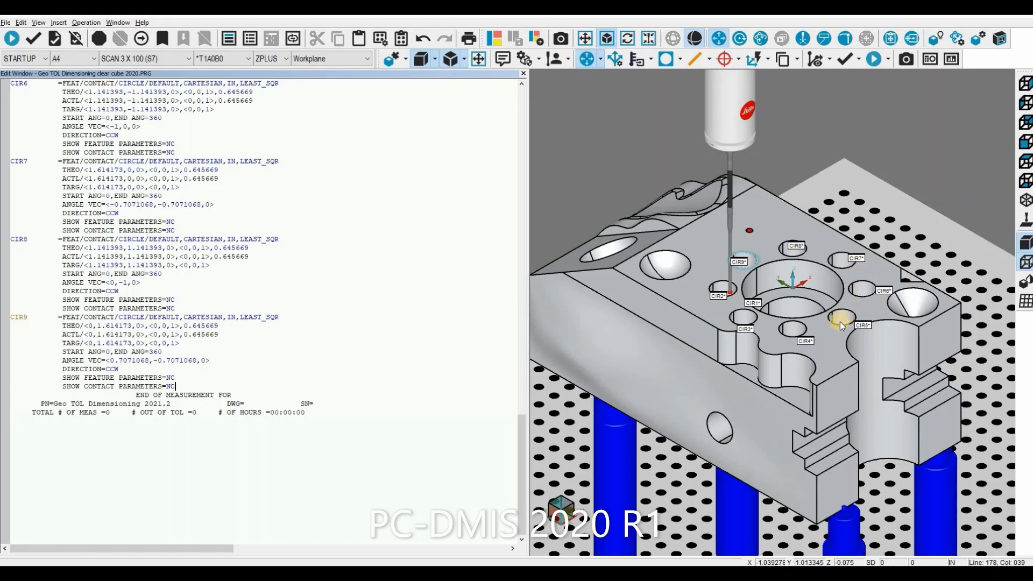
mouse_move(272, 400)
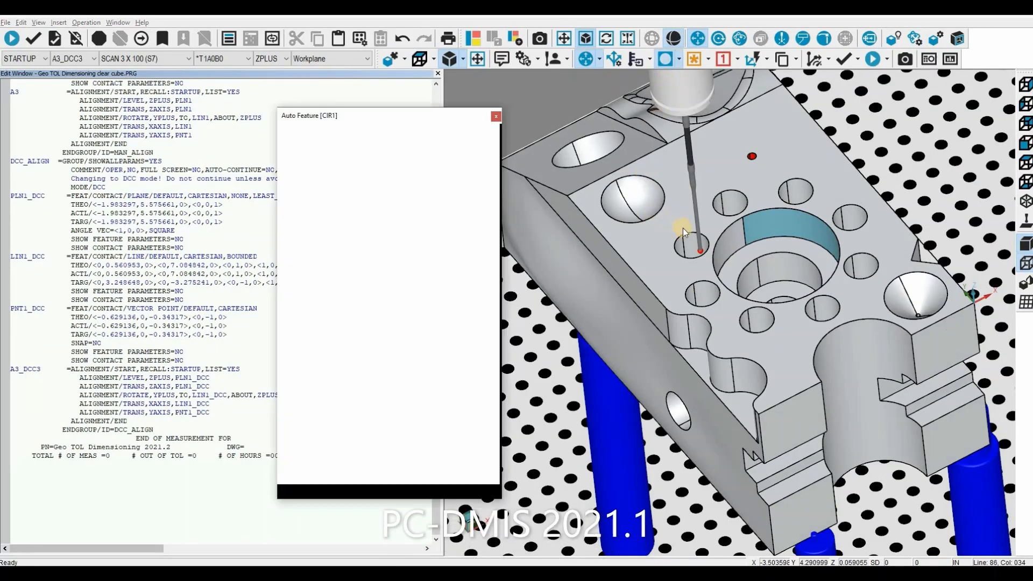
Pick the small hole beside the bore and create it as CIR1 (diameter 0.6457)
click(687, 249)
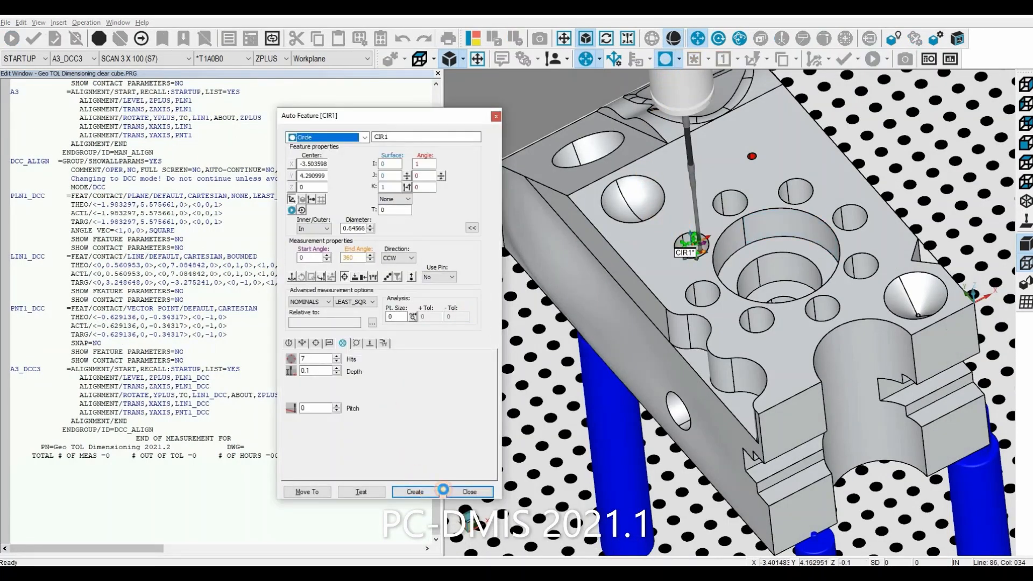
click(414, 491)
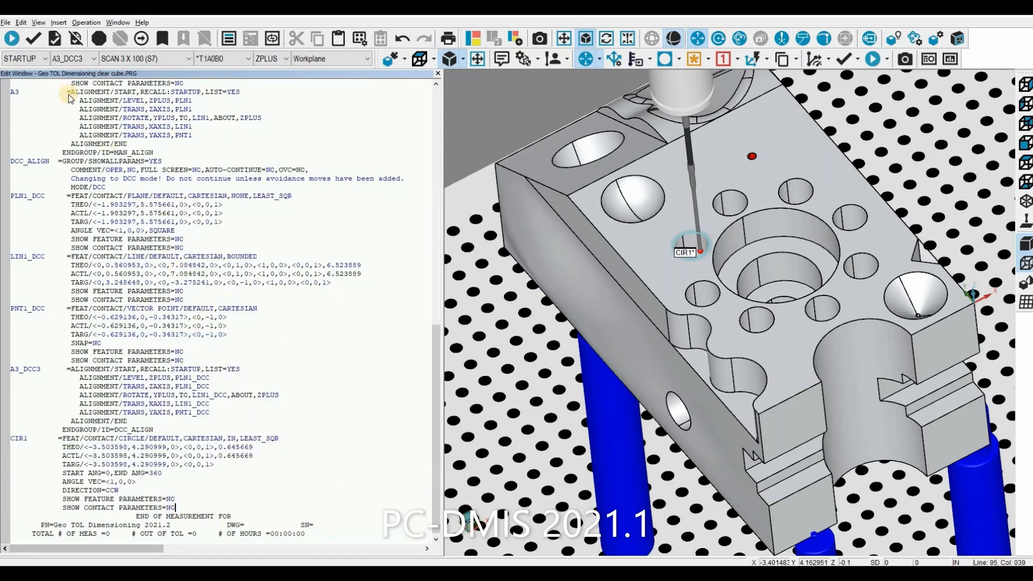
In Pattern Setup, enable Apply "Paste With Pattern" on OK
click(21, 21)
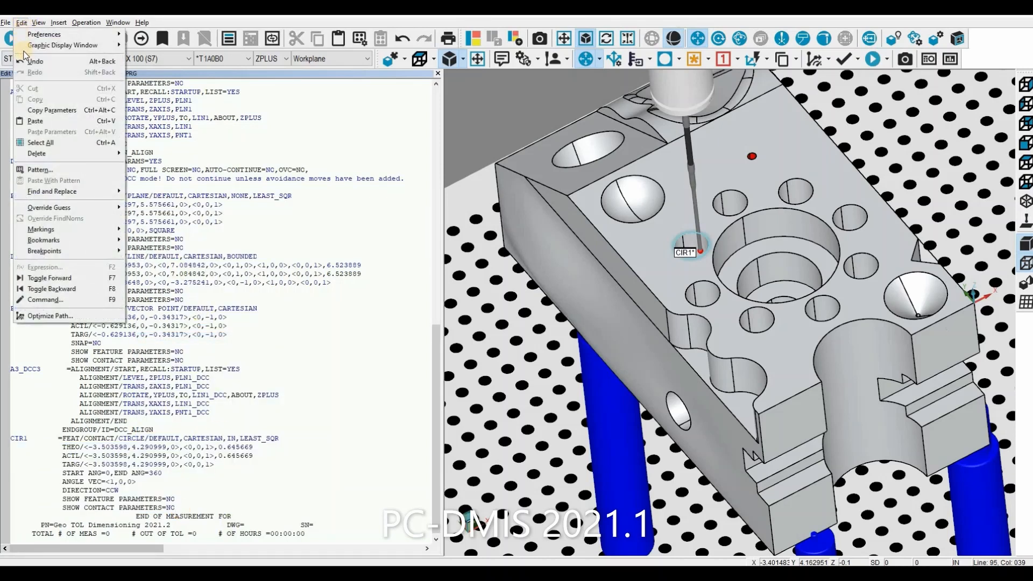
mouse_move(39, 170)
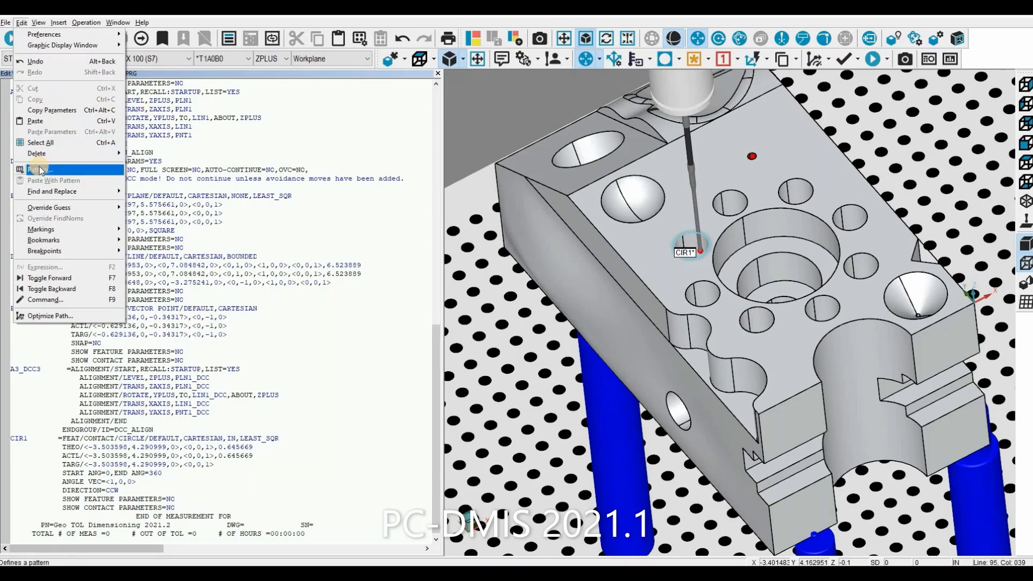
click(41, 170)
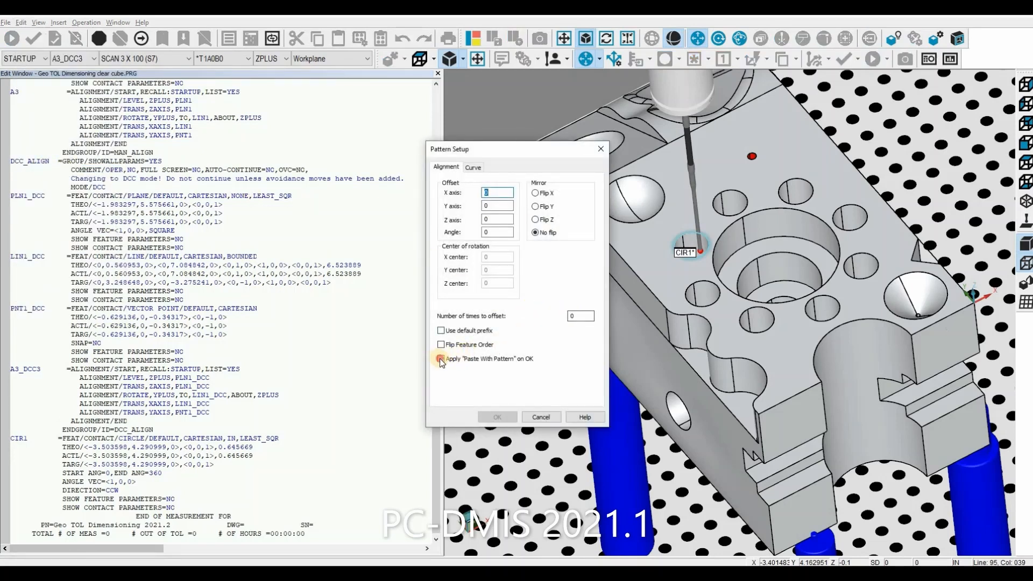
click(440, 358)
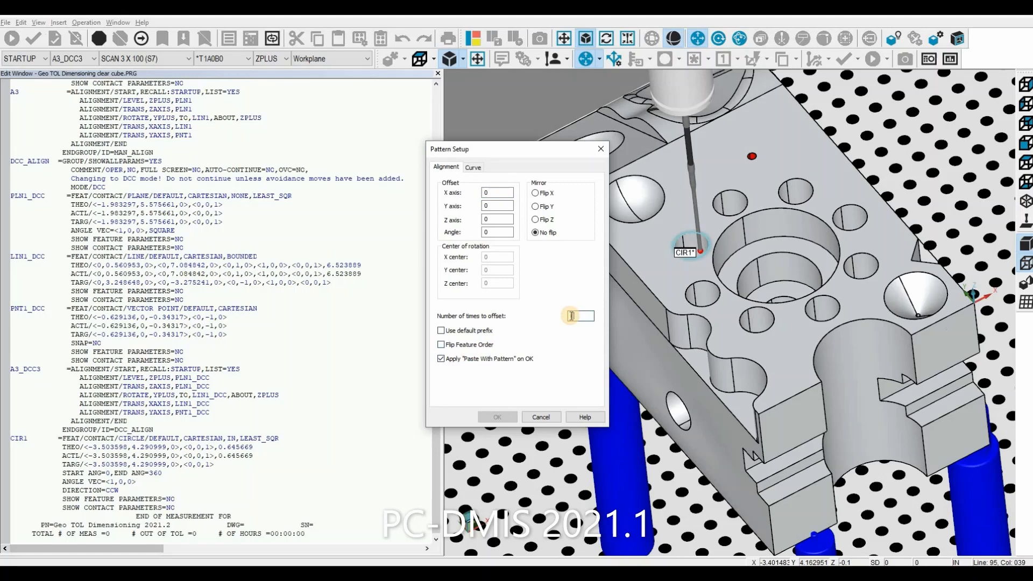